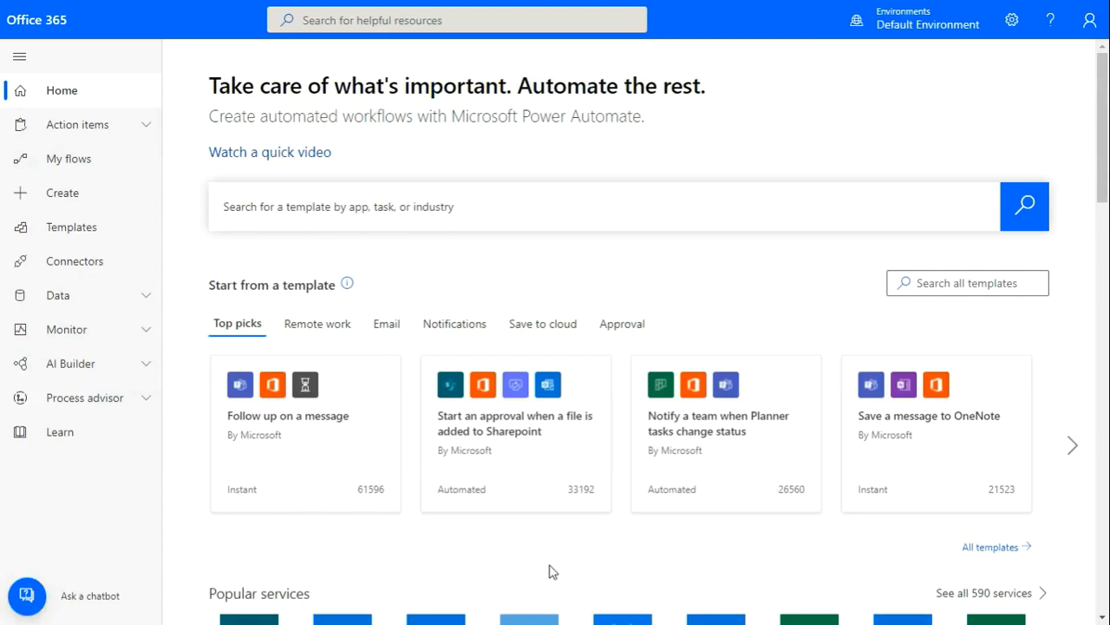
mouse_move(182, 306)
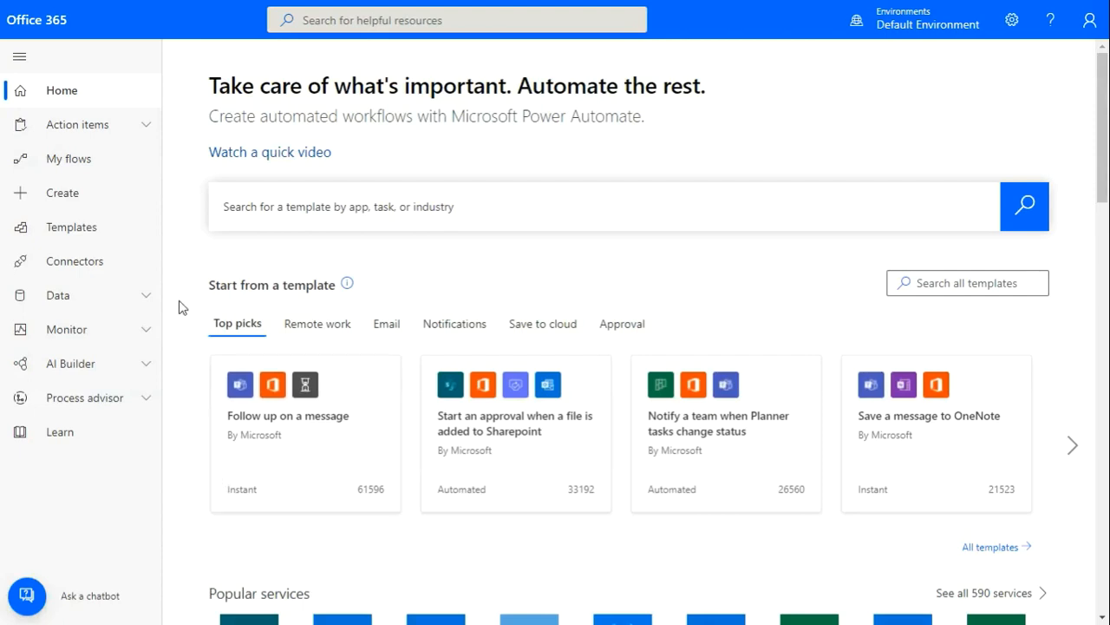
mouse_move(19, 55)
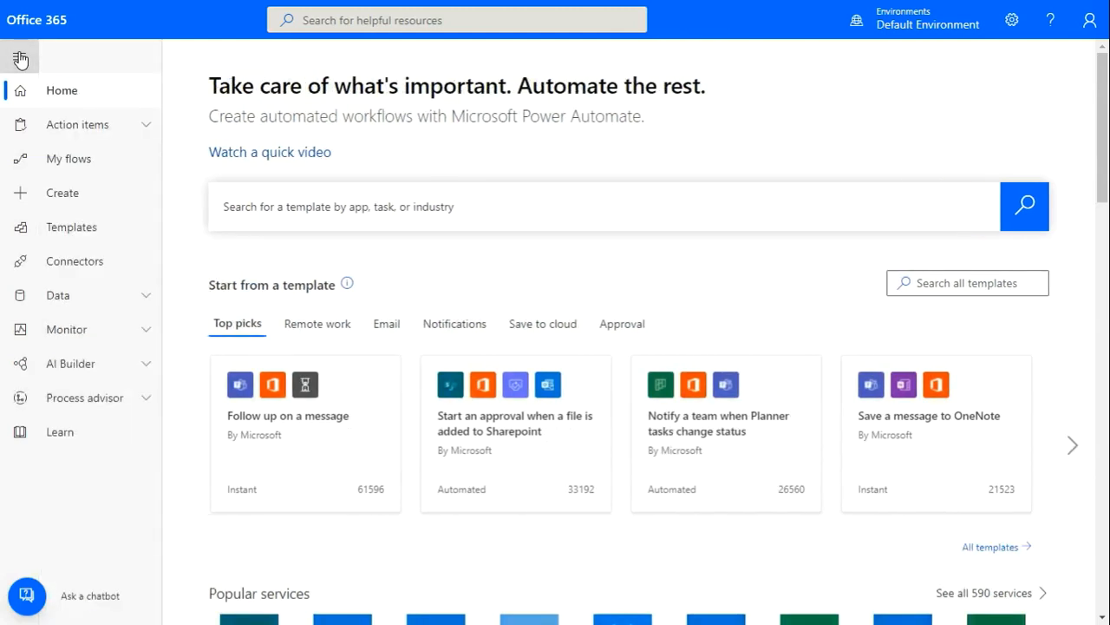
mouse_move(78, 193)
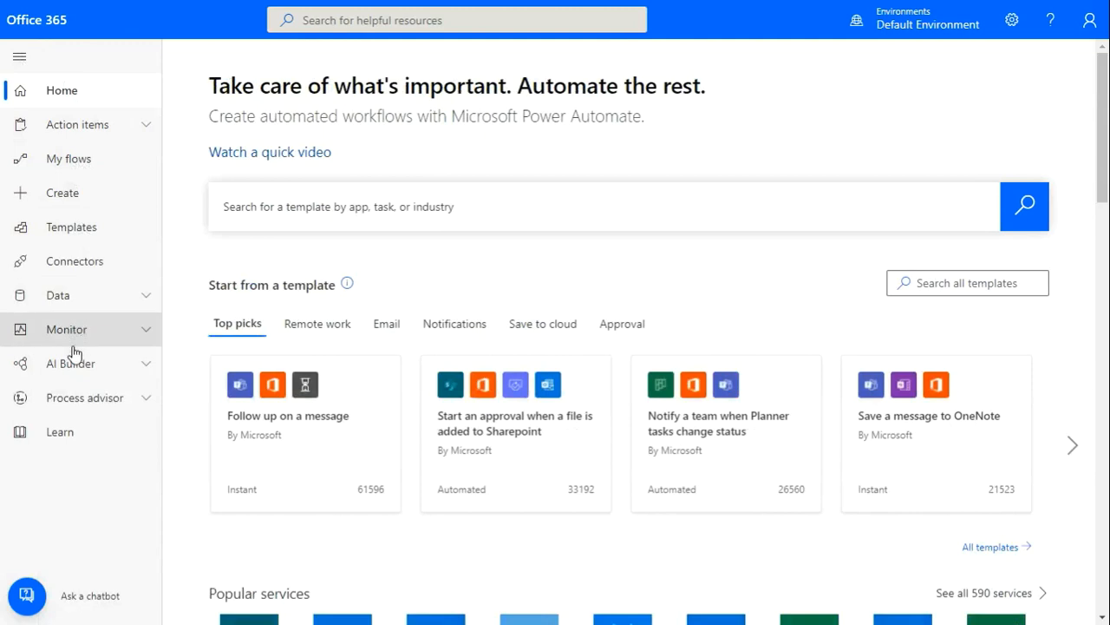
mouse_move(184, 442)
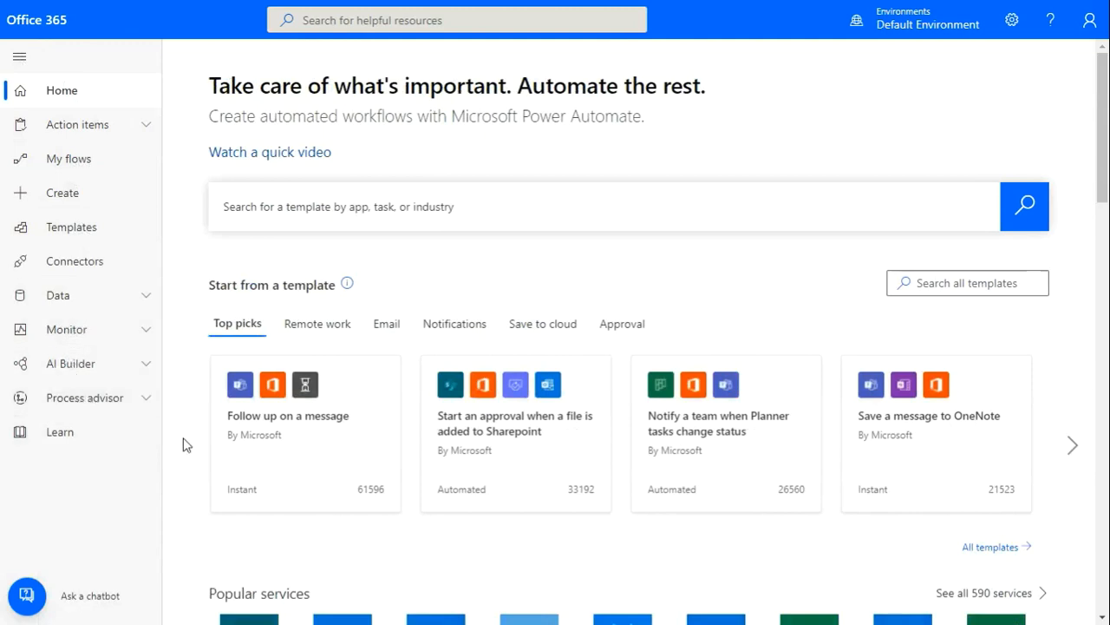
mouse_move(83, 260)
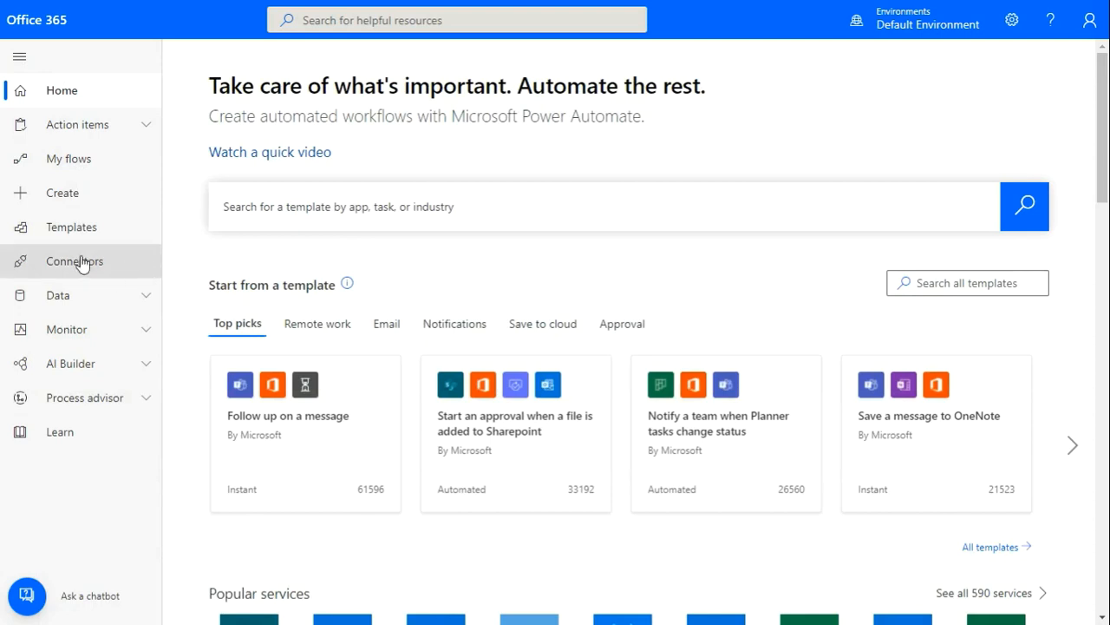
mouse_move(74, 260)
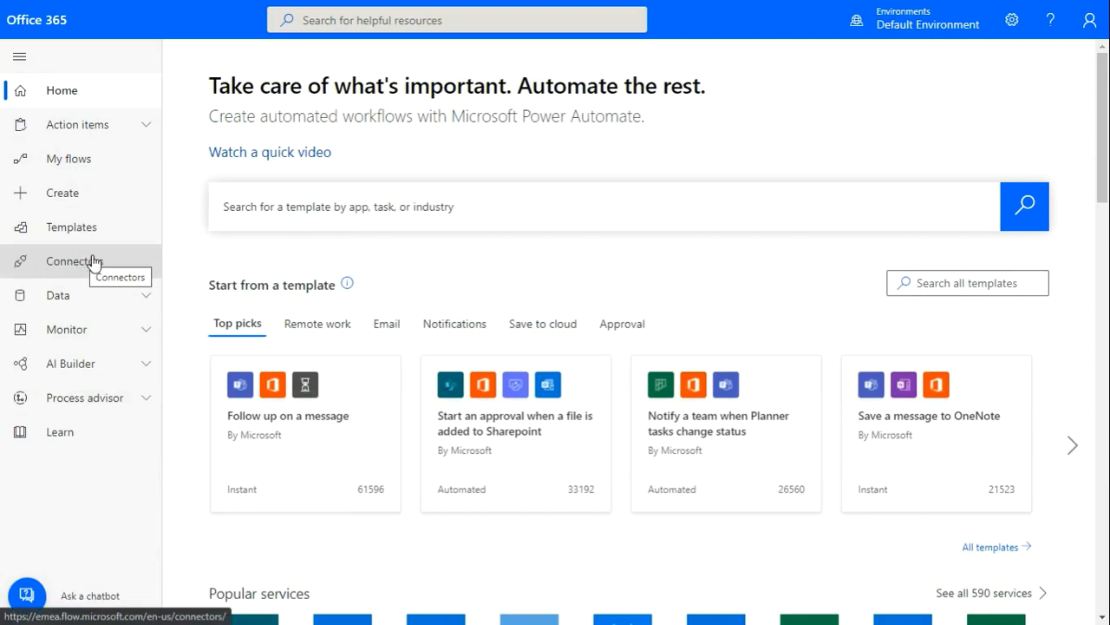
mouse_move(95, 260)
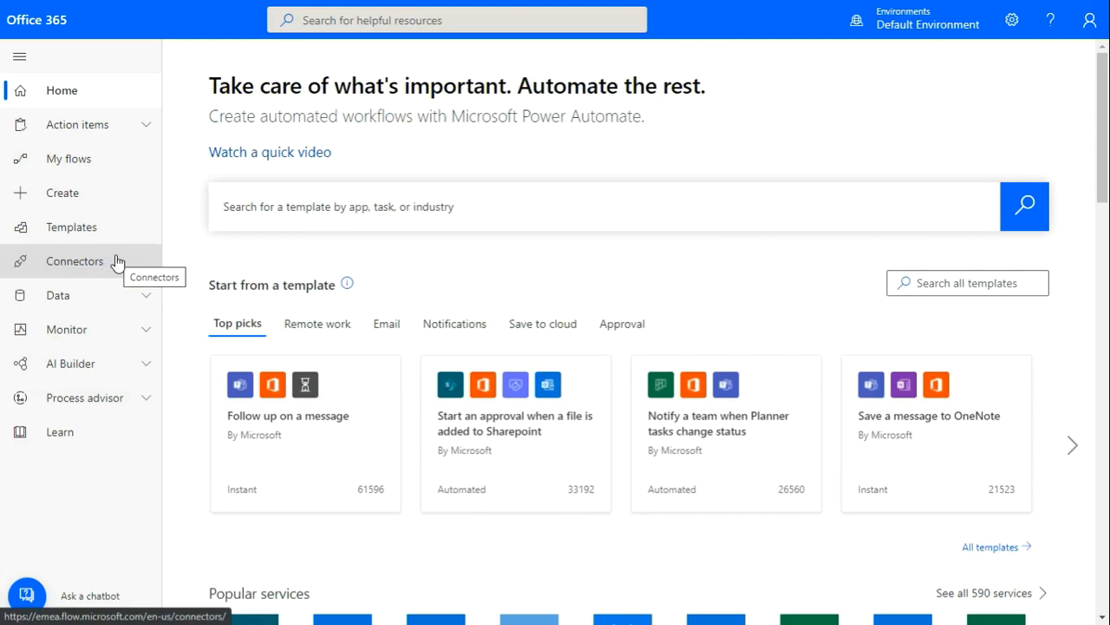
Search the Connectors list for 'Gmail' and select the Gmail connector tile.
click(73, 260)
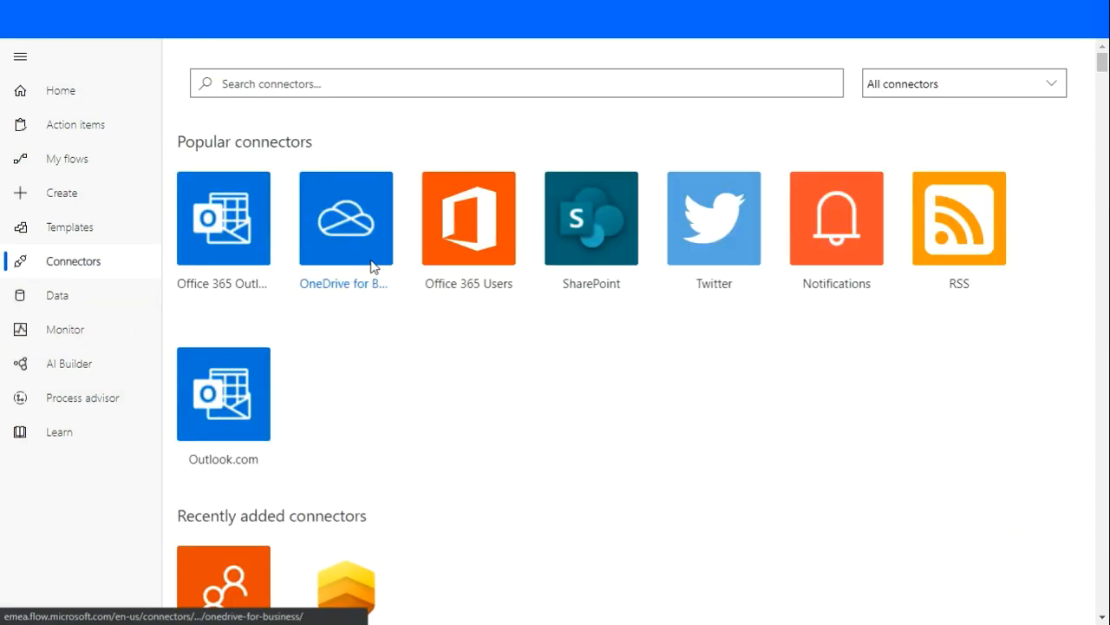
scroll(down, 3)
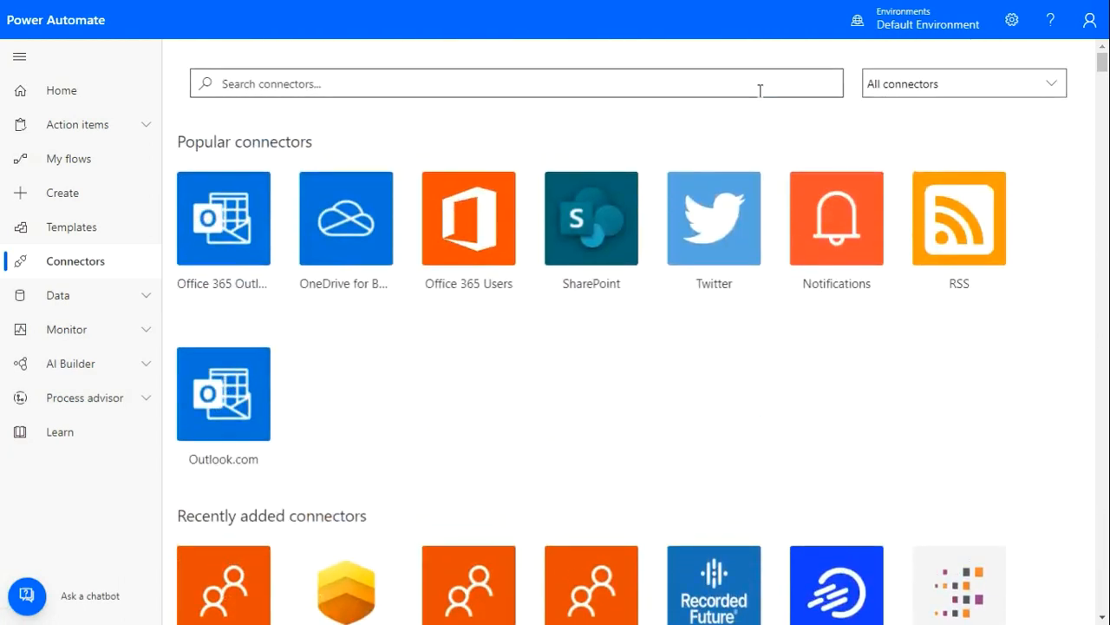
click(517, 83)
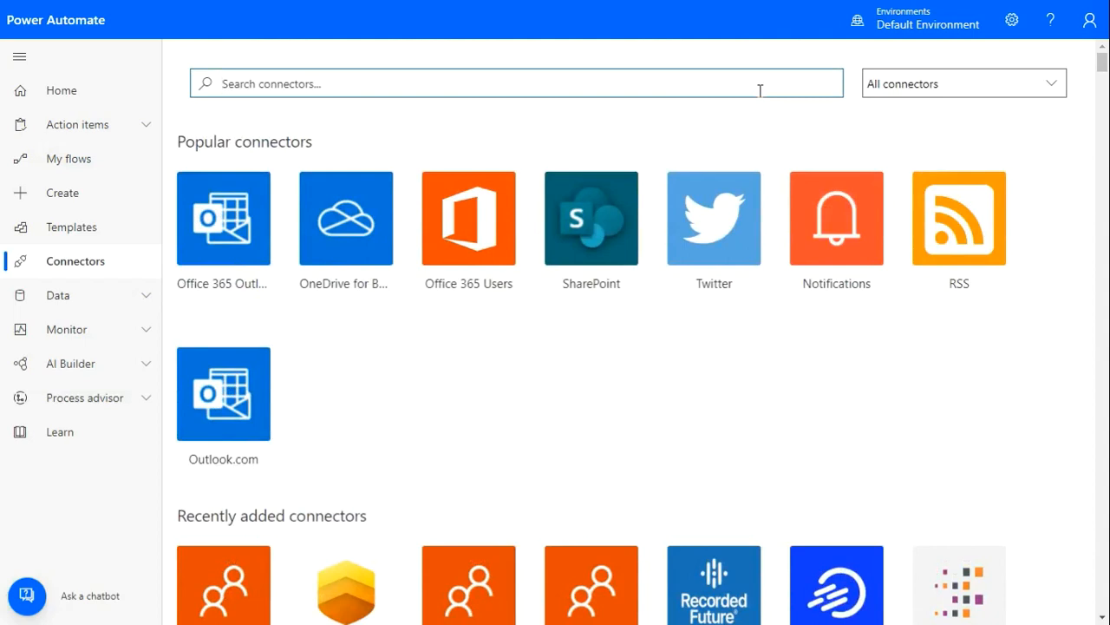
text(Gma)
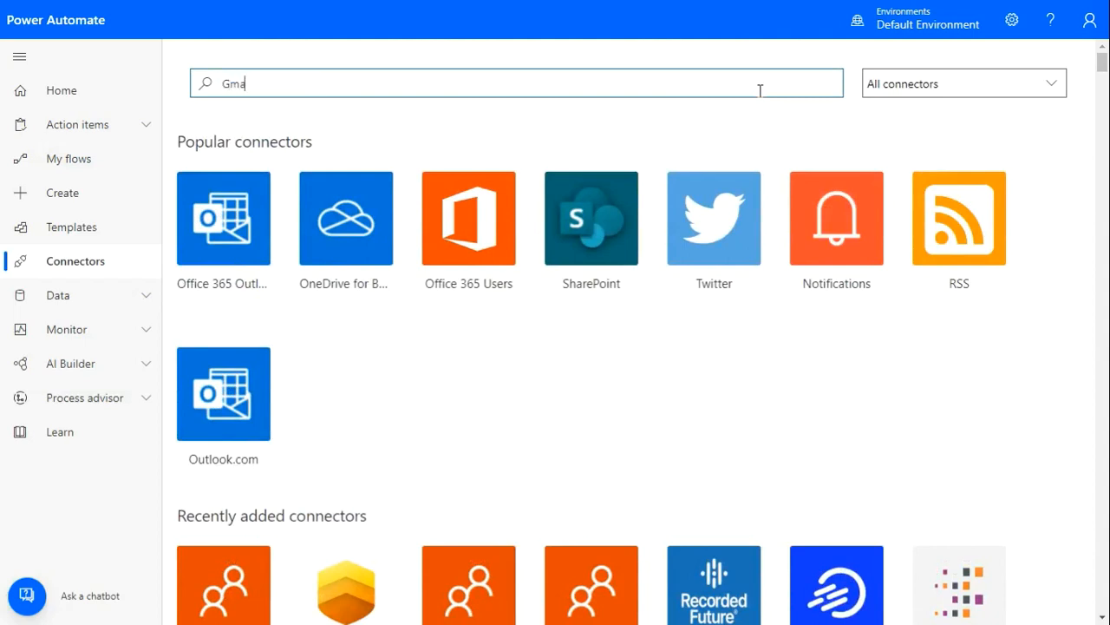
text(il)
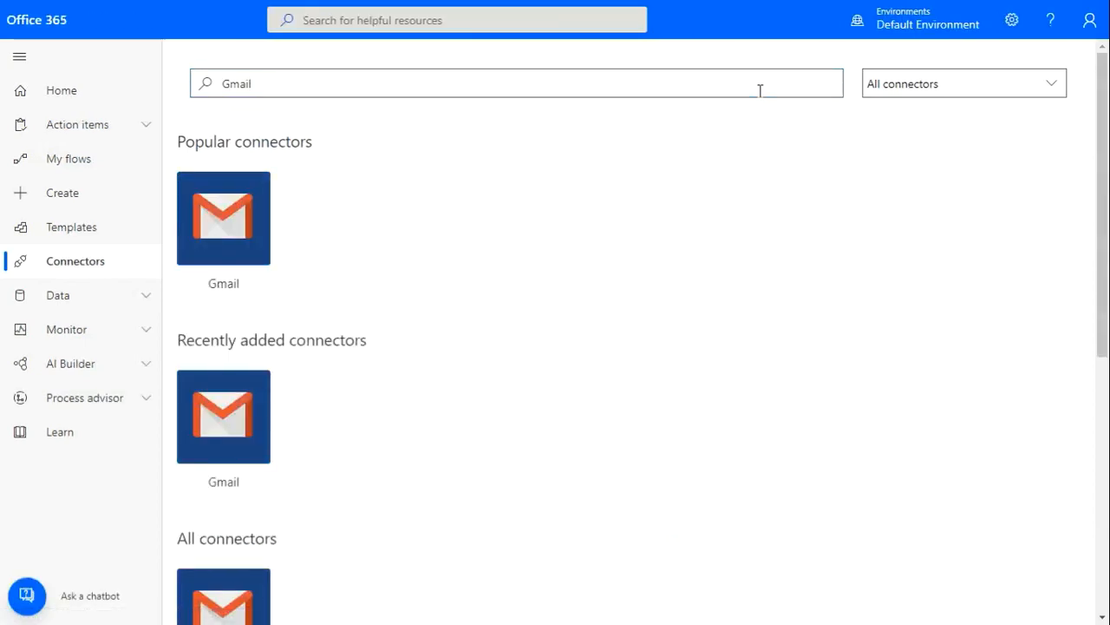
mouse_move(255, 234)
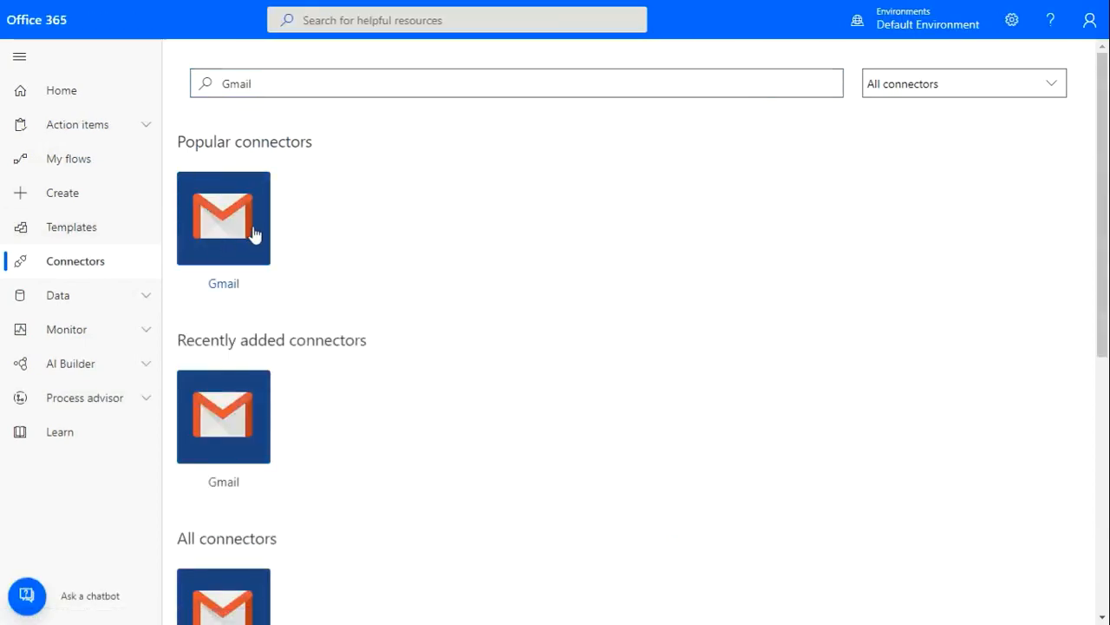
click(222, 219)
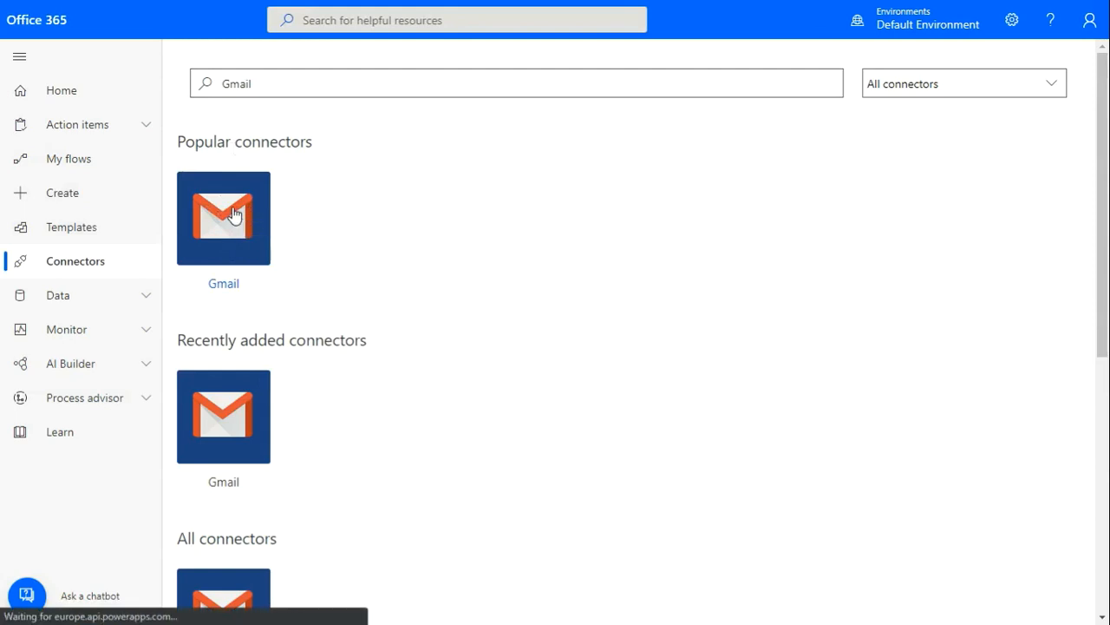
Start a new flow from the Gmail 'When a new email arrives' trigger on the INBOX label.
click(222, 218)
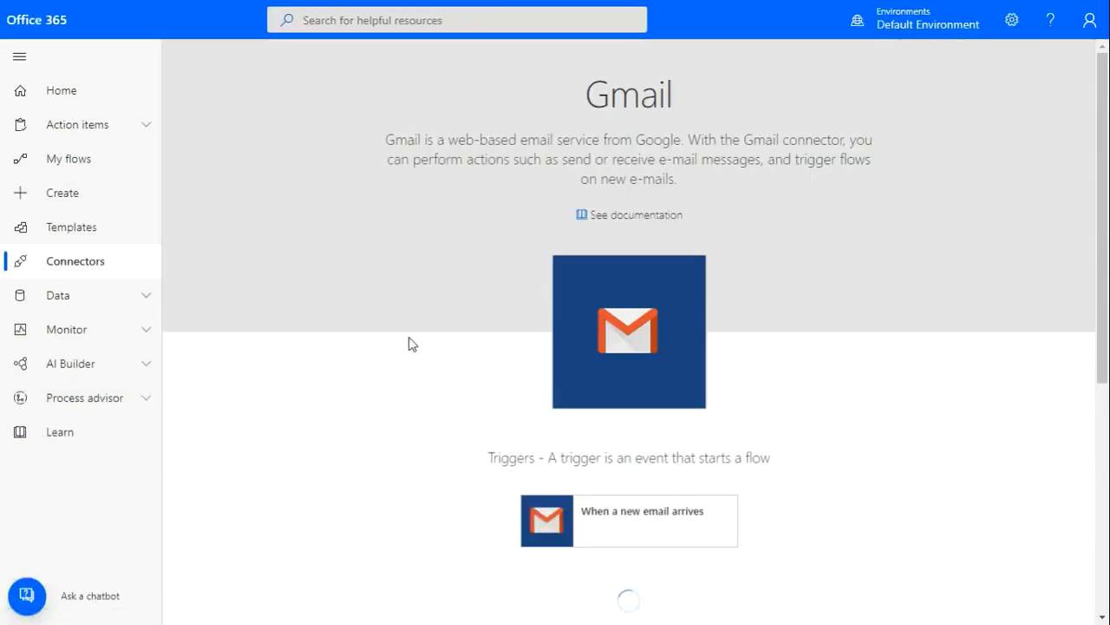
scroll(down, 3)
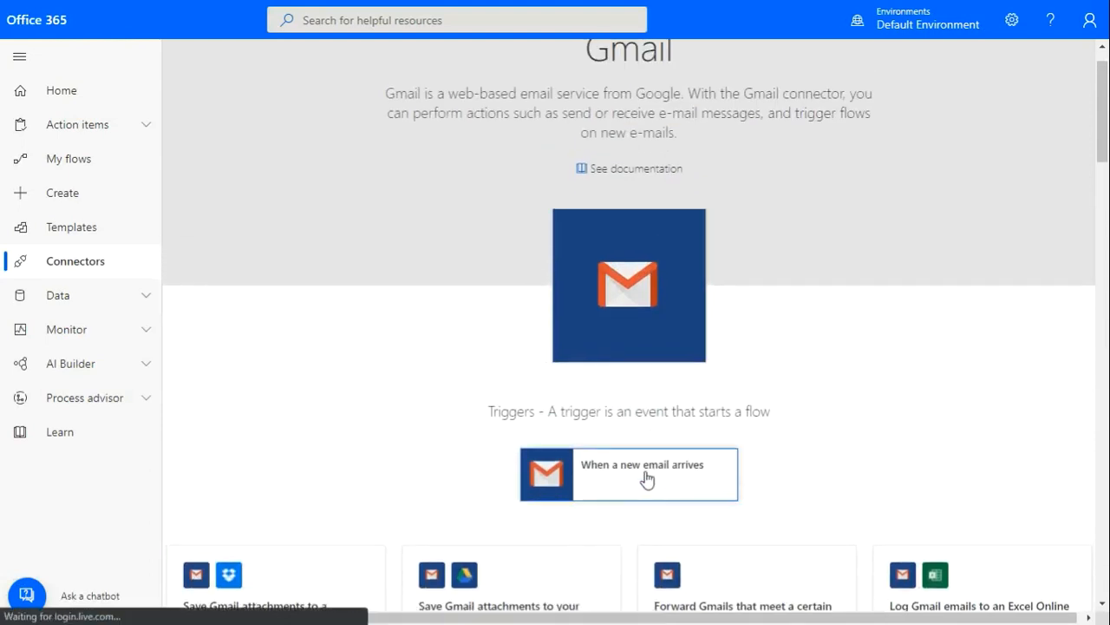
click(642, 465)
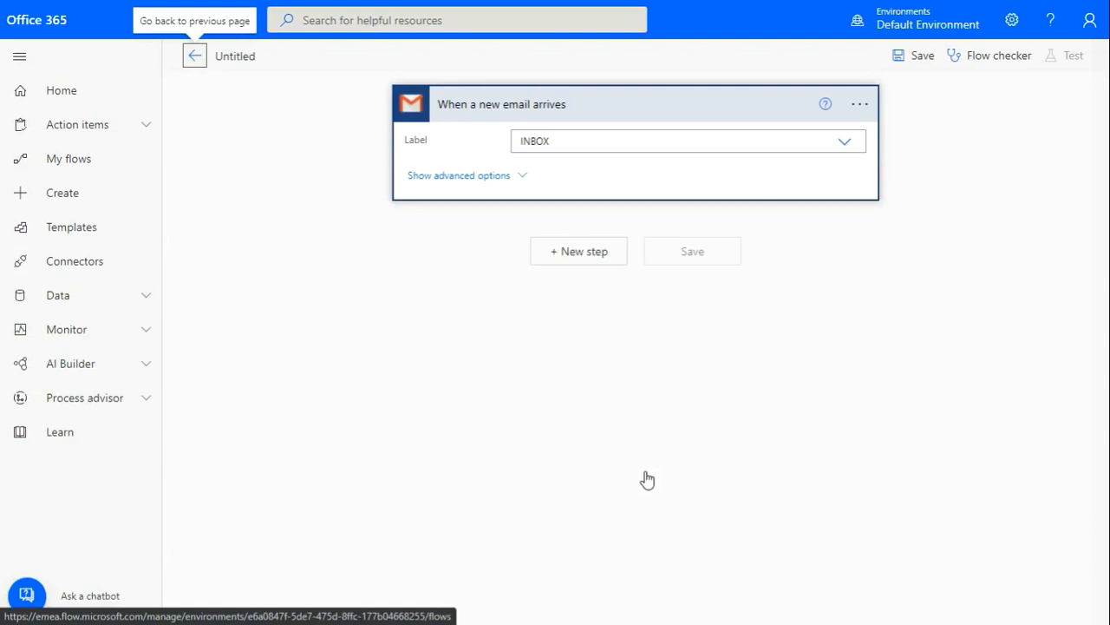
mouse_move(656, 354)
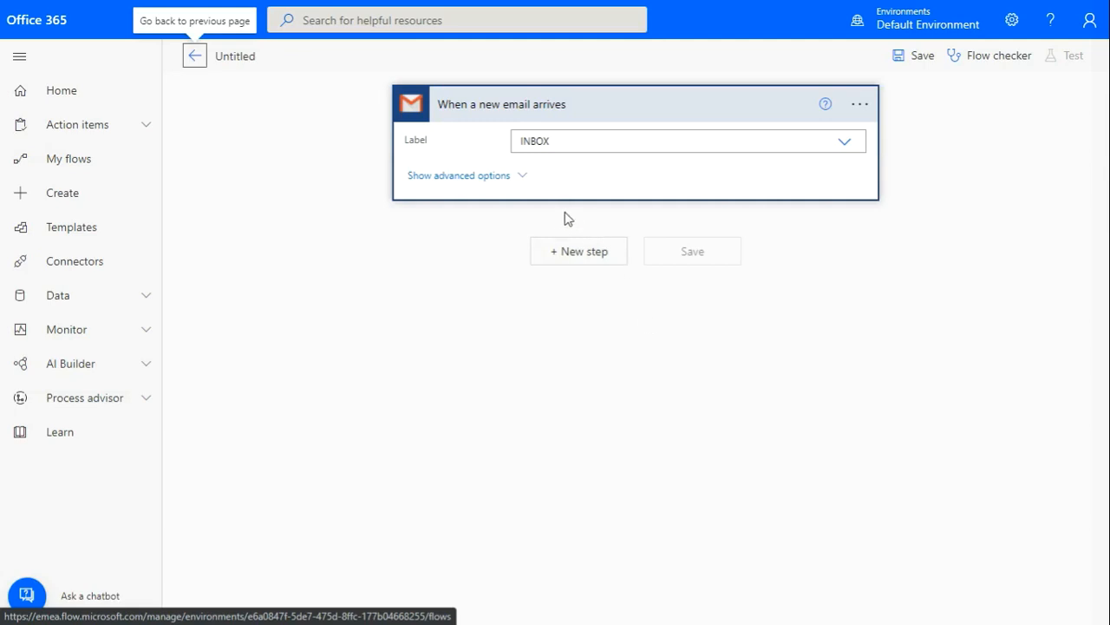
Add a new step after the Gmail trigger and search the operation picker for 'gm'.
click(578, 250)
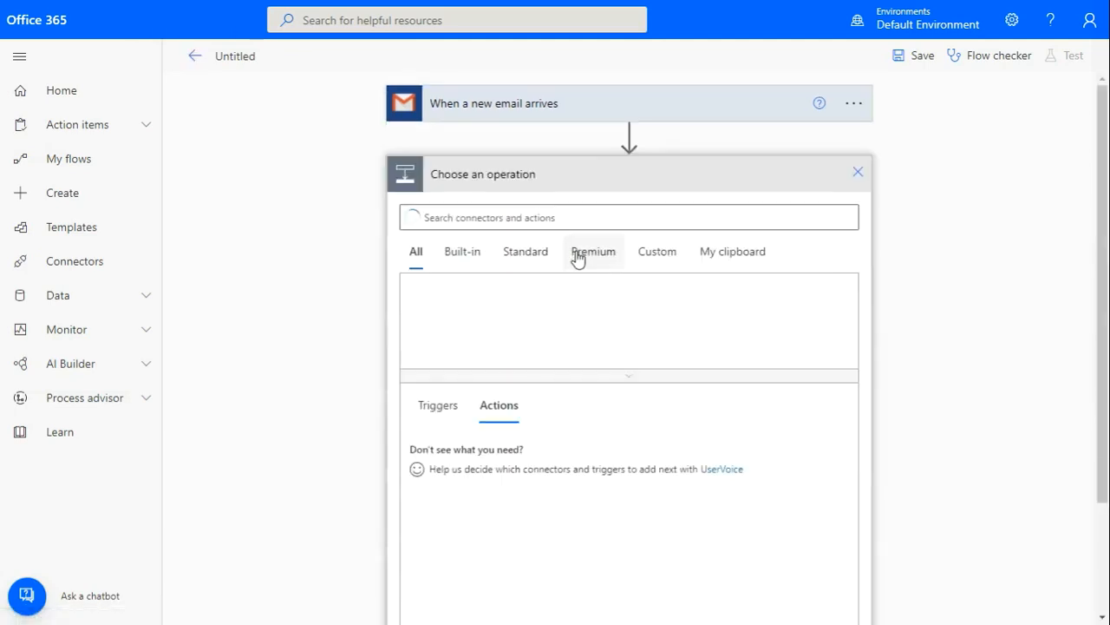
click(437, 404)
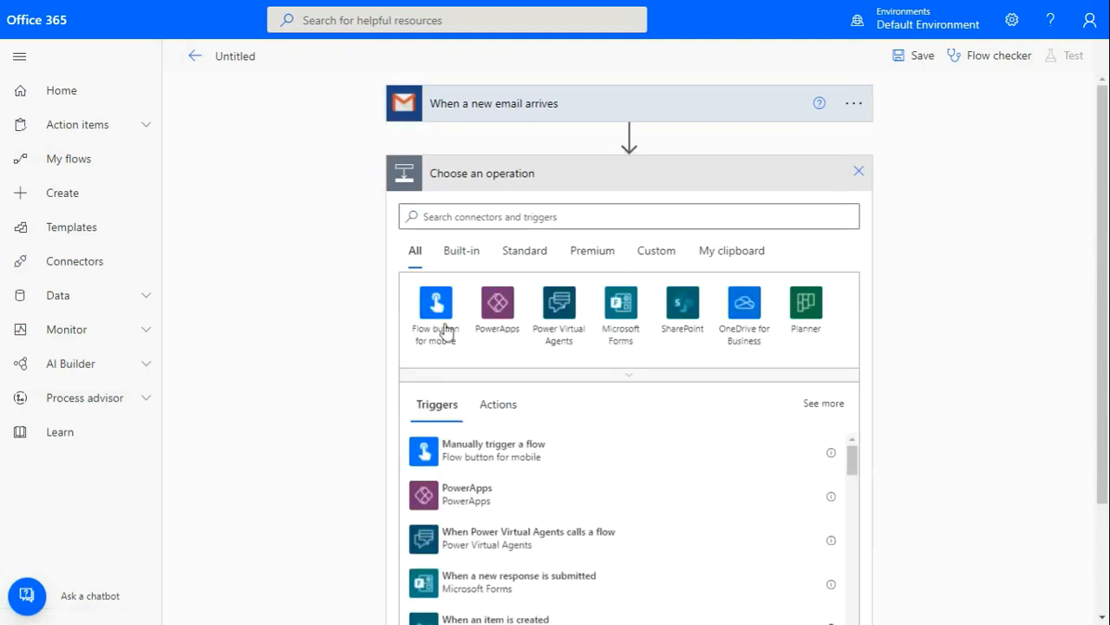
scroll(down, 3)
text(gm)
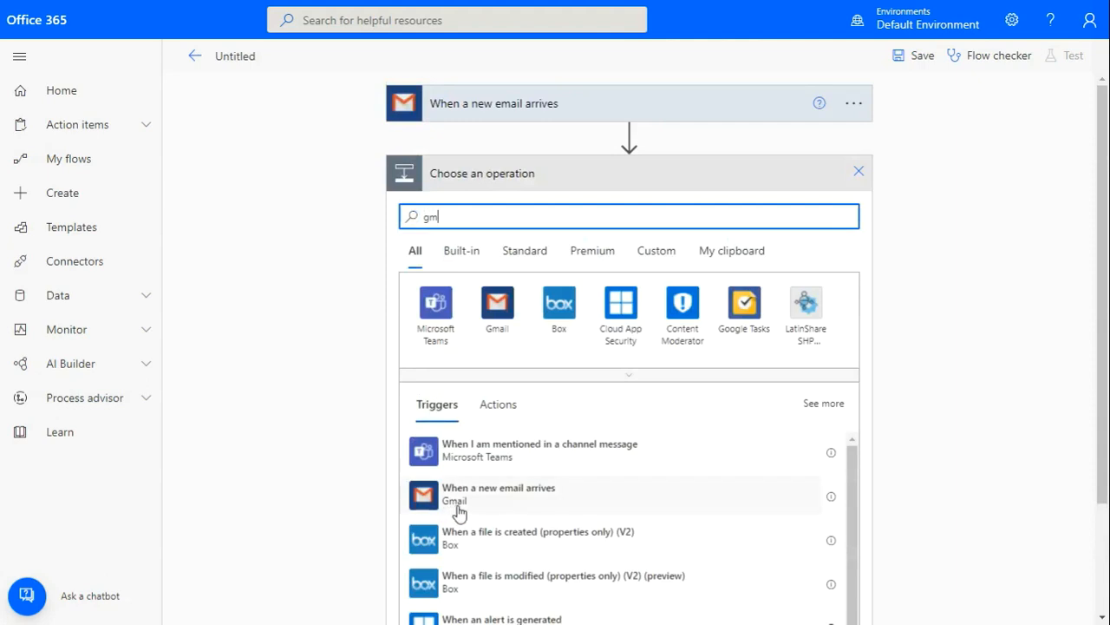
mouse_move(319, 439)
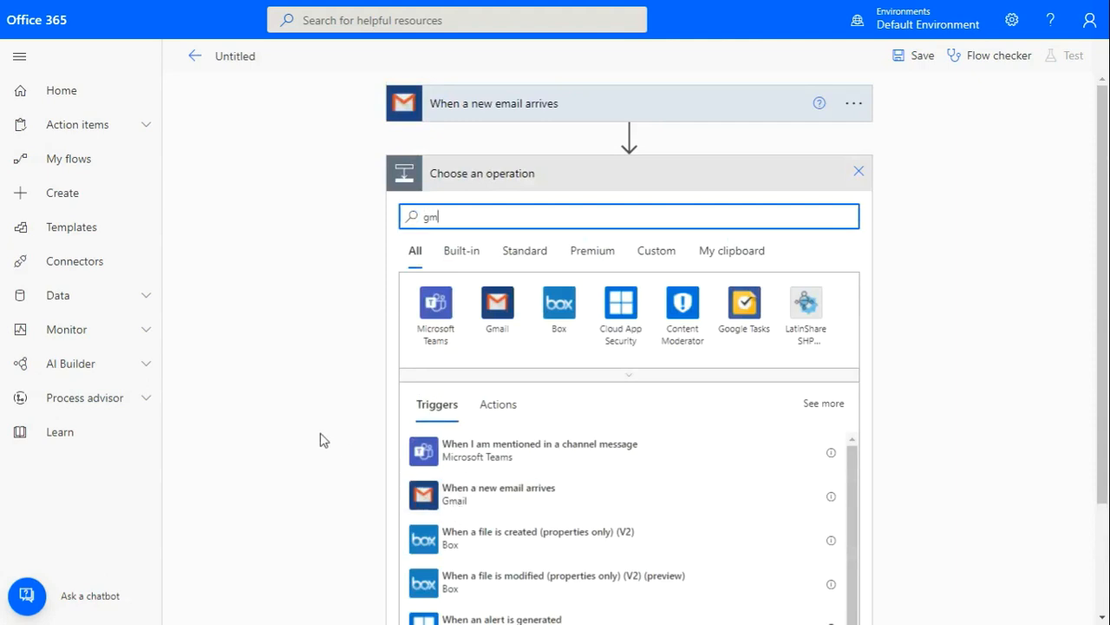